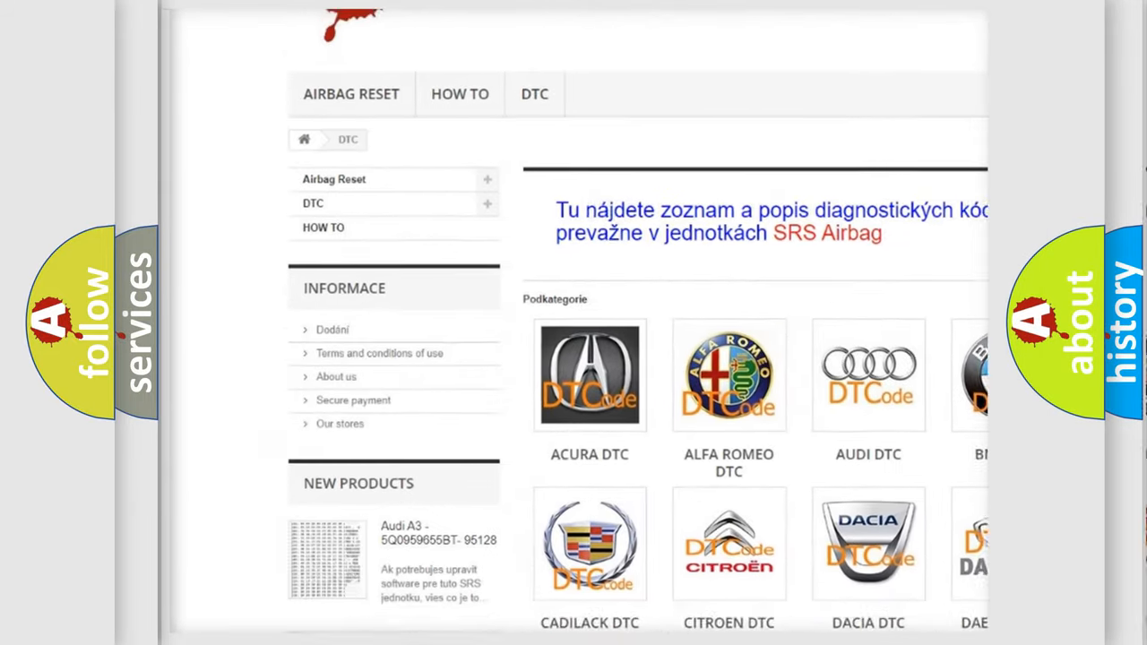
pyautogui.scroll(-3)
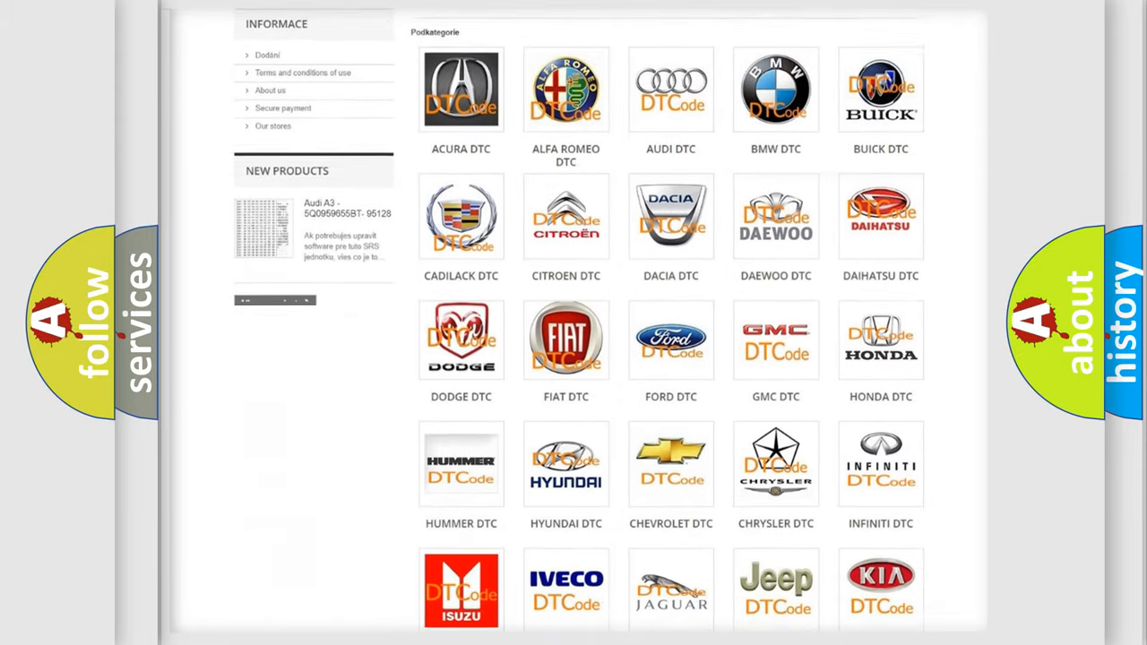
pyautogui.scroll(-3)
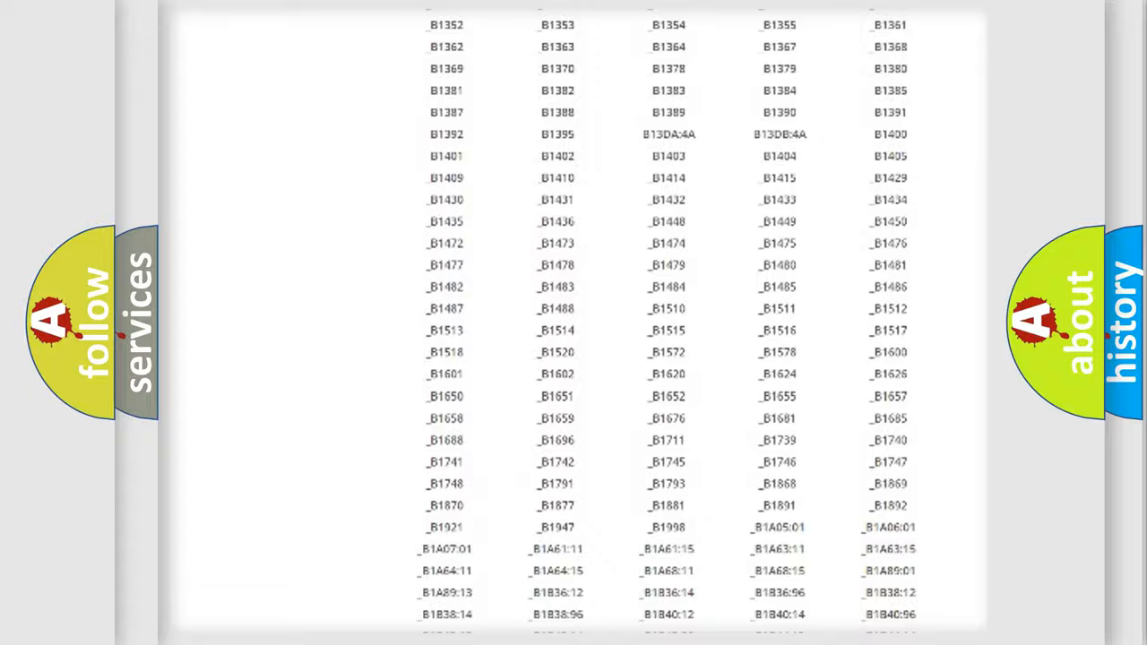
pyautogui.scroll(3)
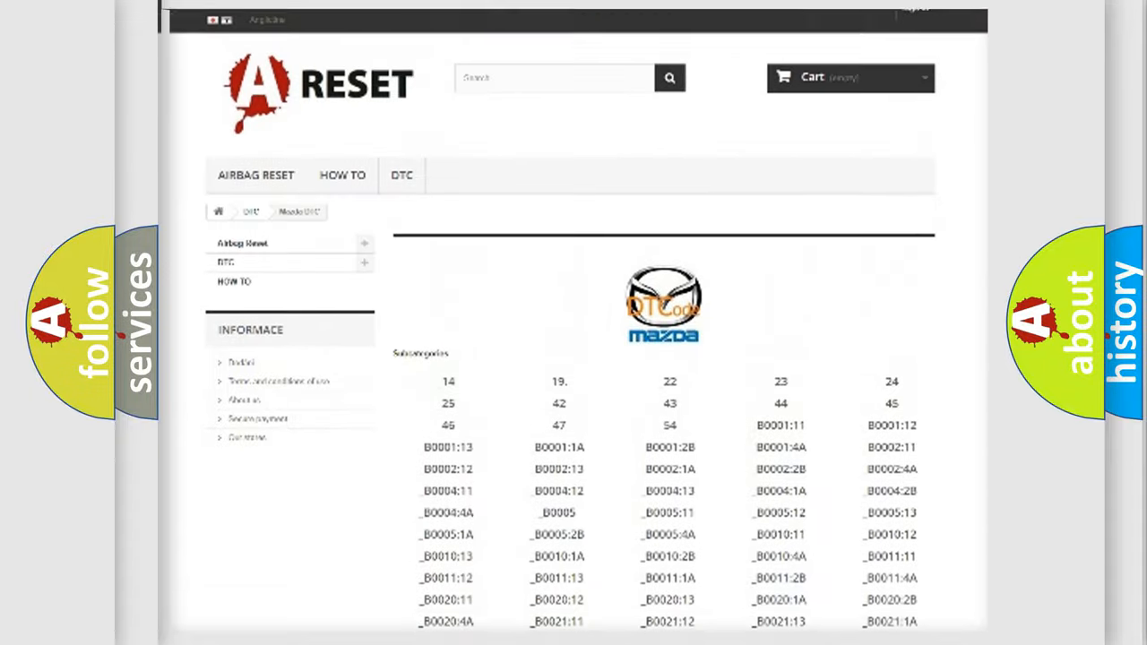